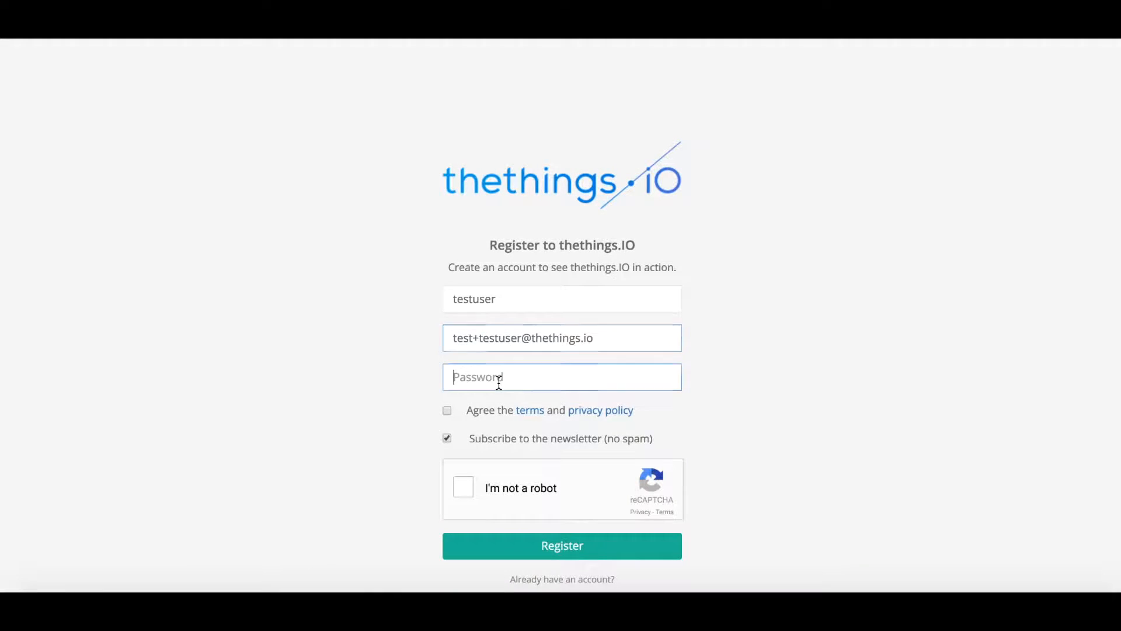
- Enter a password, accept the terms and privacy policy, and pass the robot check
click(562, 377)
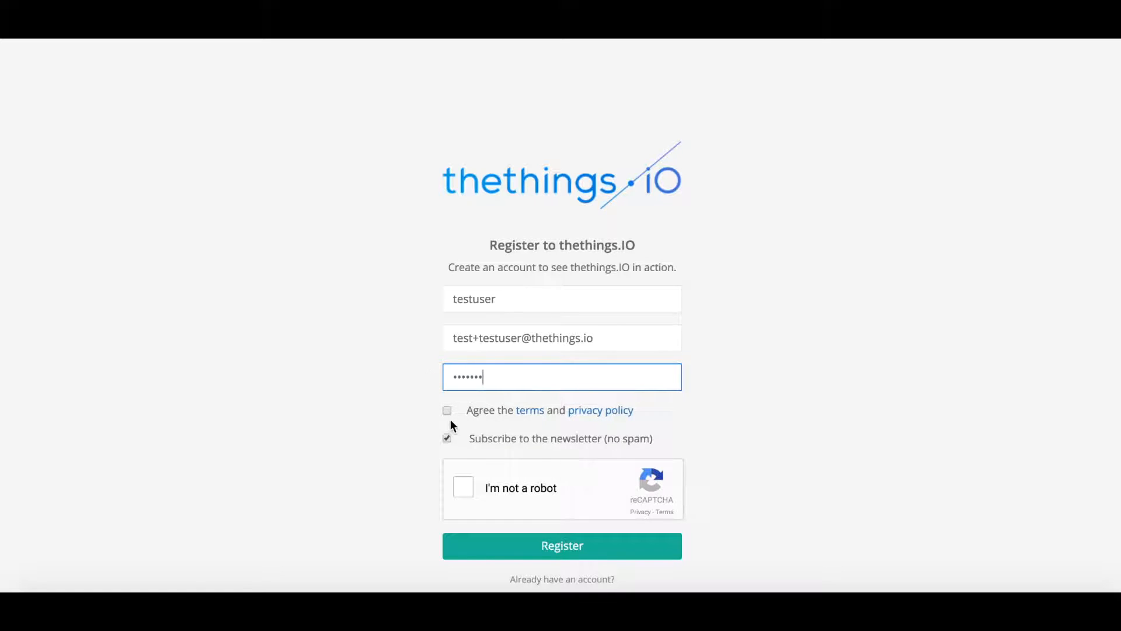
click(447, 410)
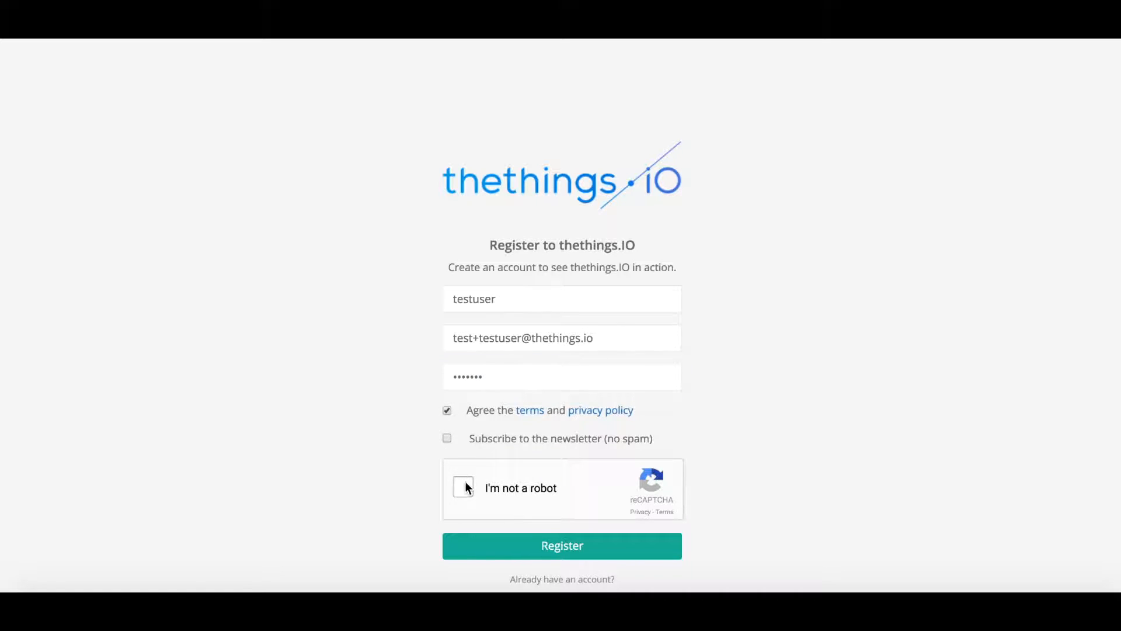
click(464, 487)
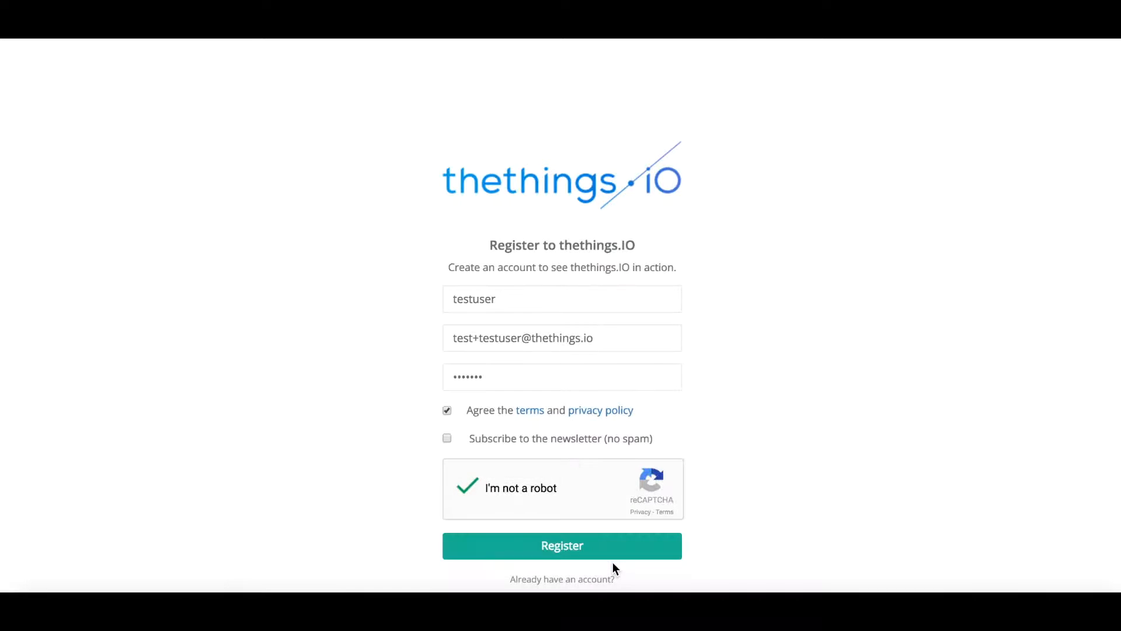
- Register the account and start the welcome questionnaire with name 'testuser' and phone '888-8'
click(562, 546)
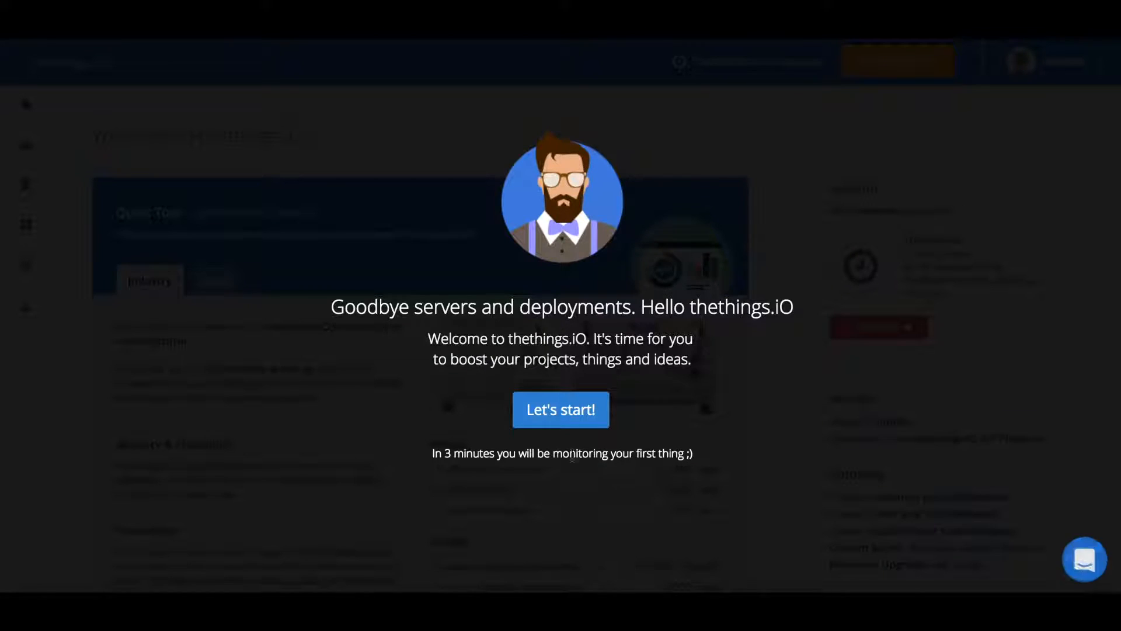
click(561, 410)
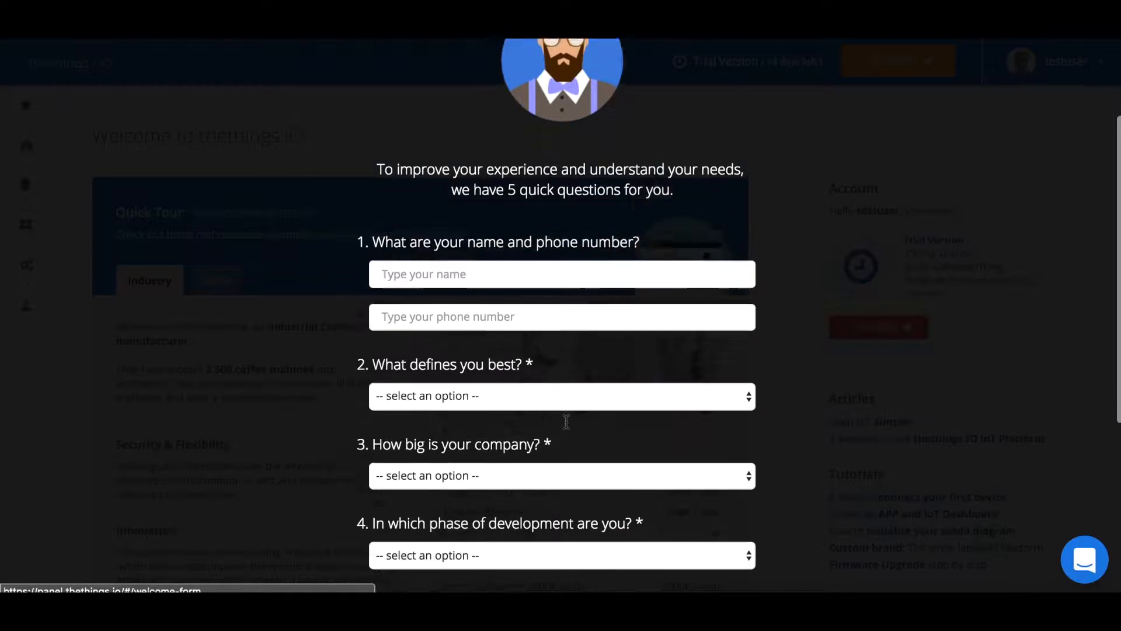
text(testuser)
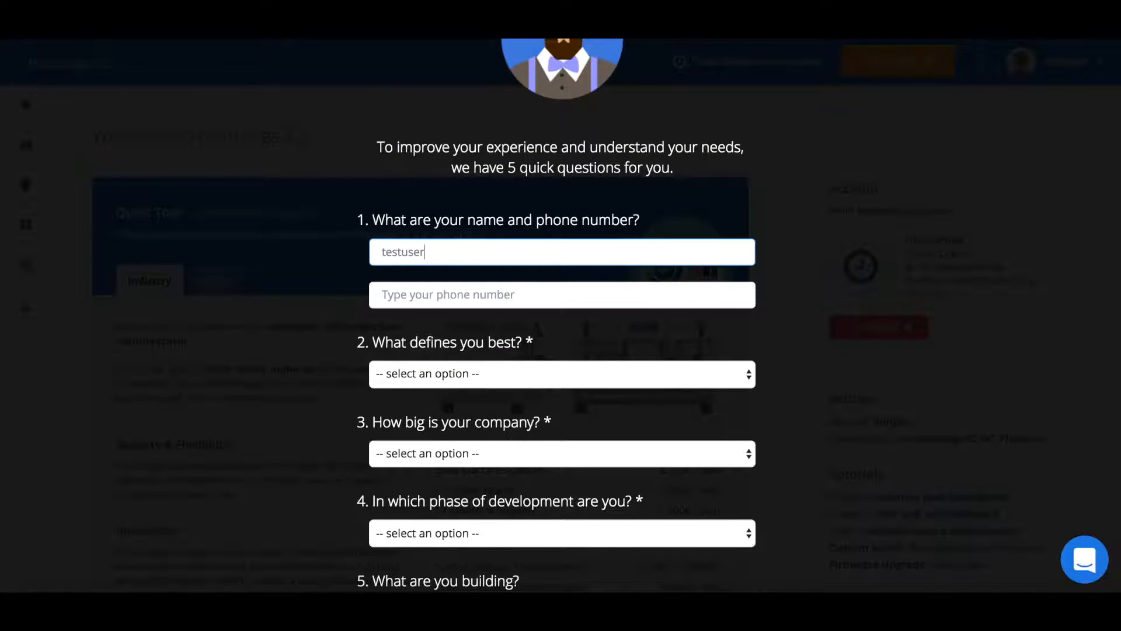
text(888-888-8888)
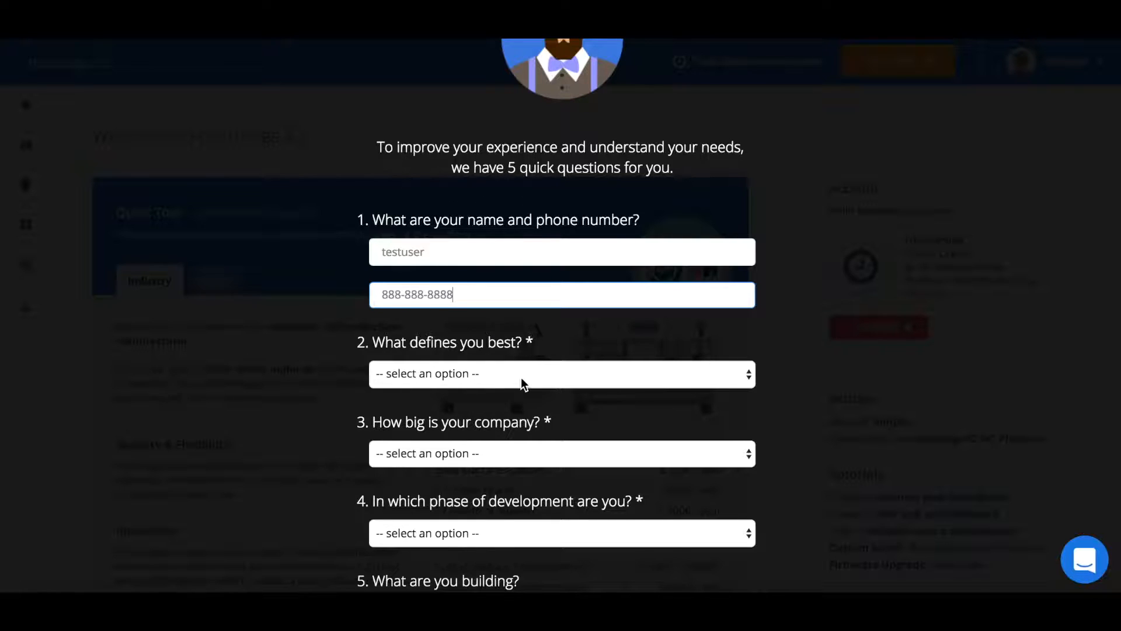
- Answer no coding skills, 1-10 Employees, Concept phase, and enter the platform
click(562, 374)
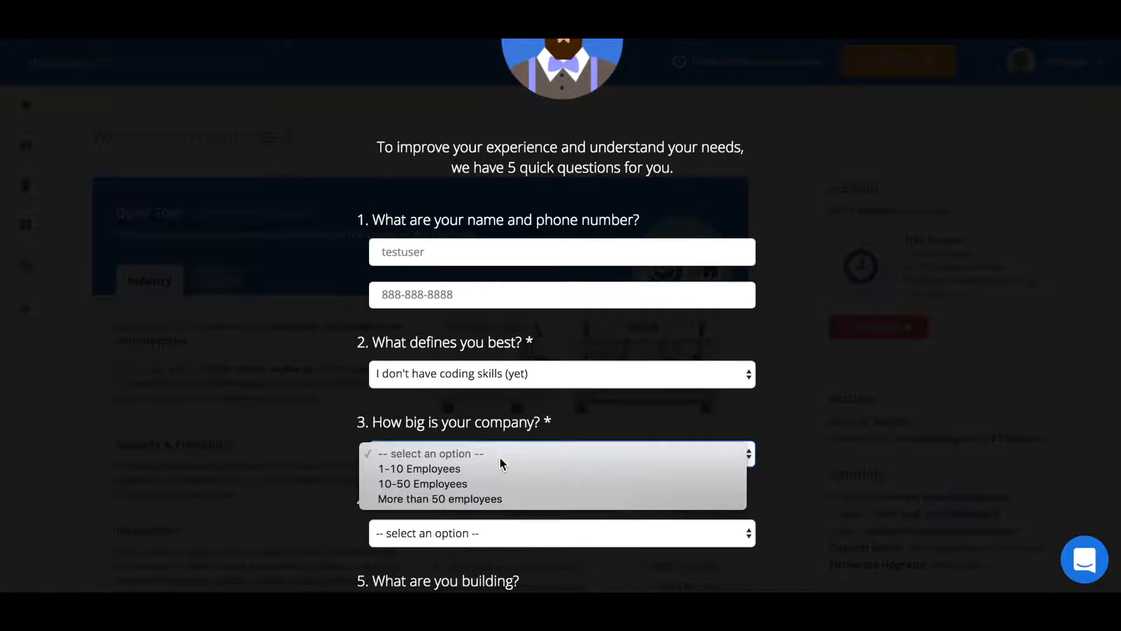
click(419, 469)
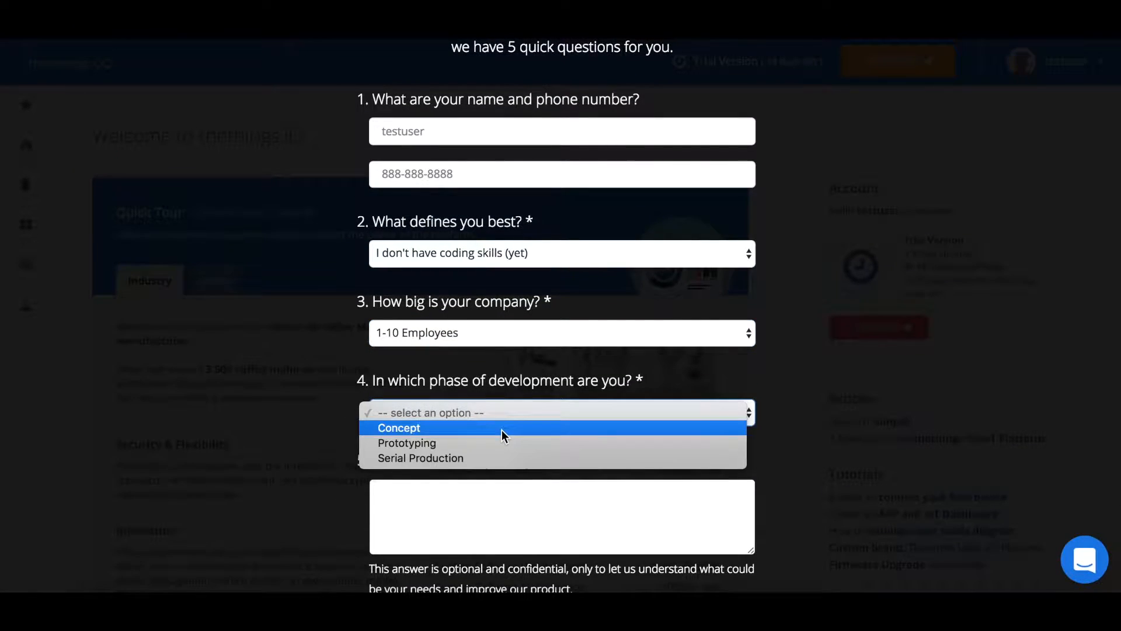
click(398, 427)
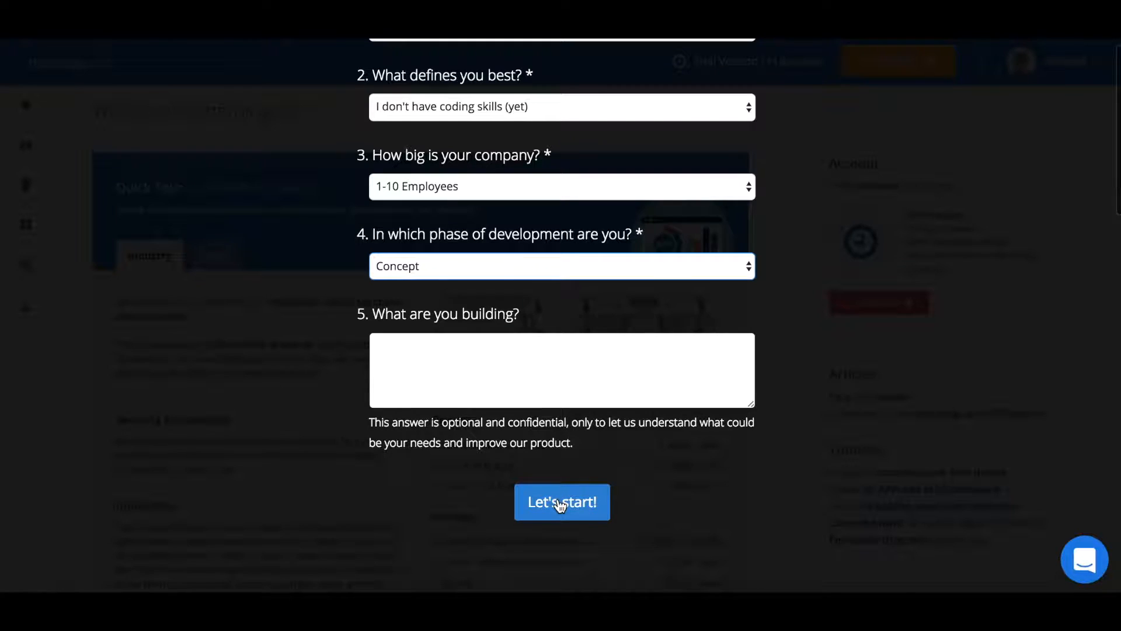
click(561, 501)
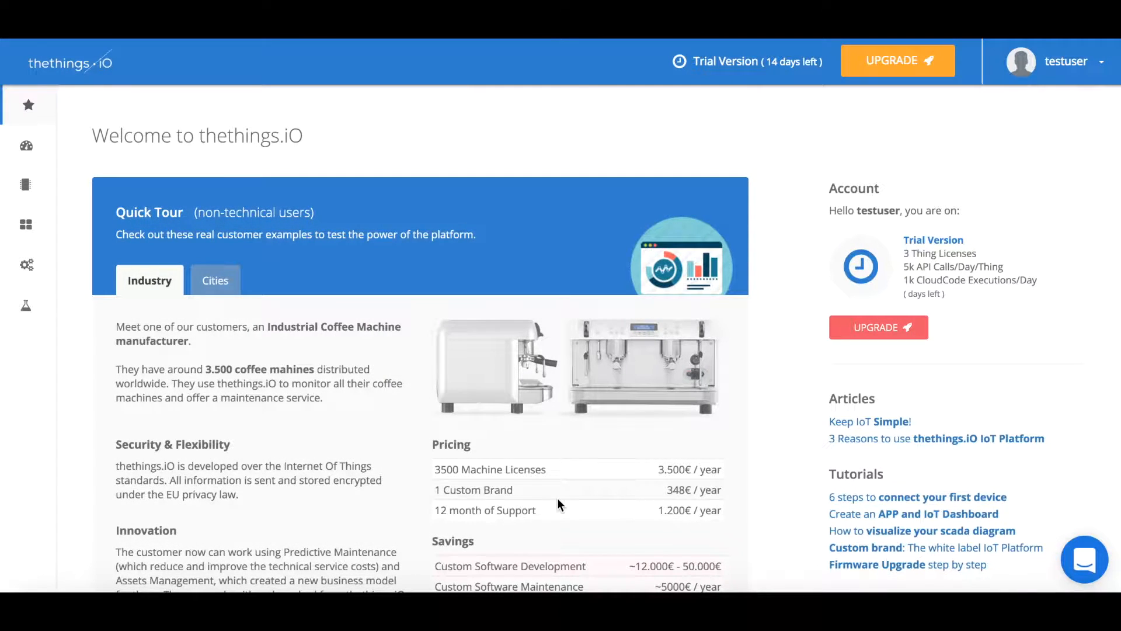
mouse_move(317, 313)
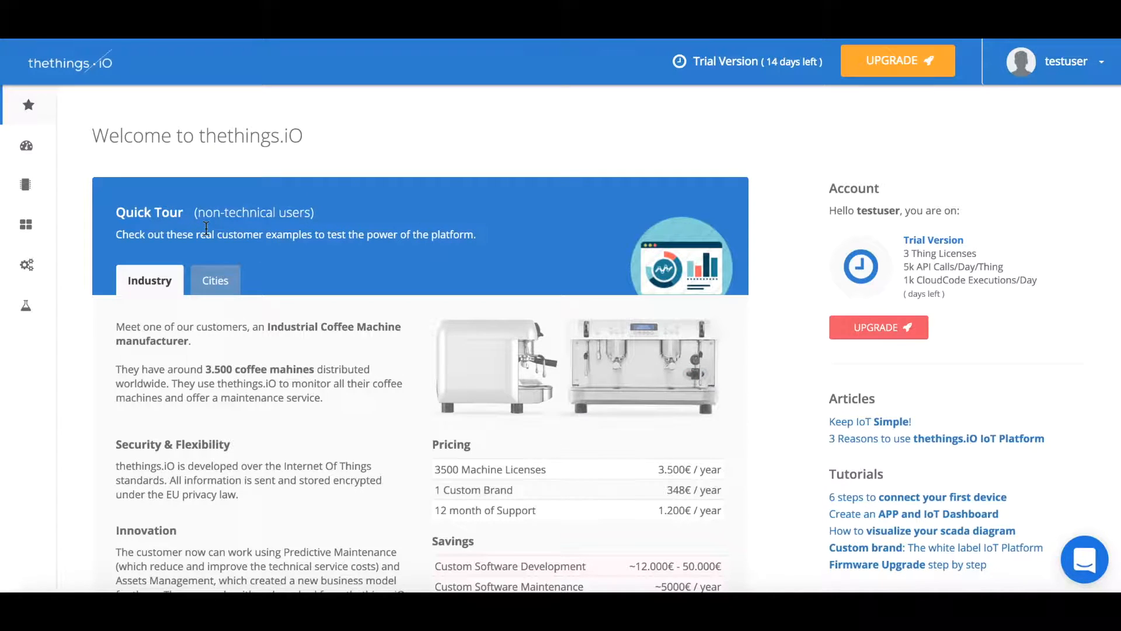
- Leave the welcome page and reach the Create a new IoT product form from the Things manager
scroll(down, 3)
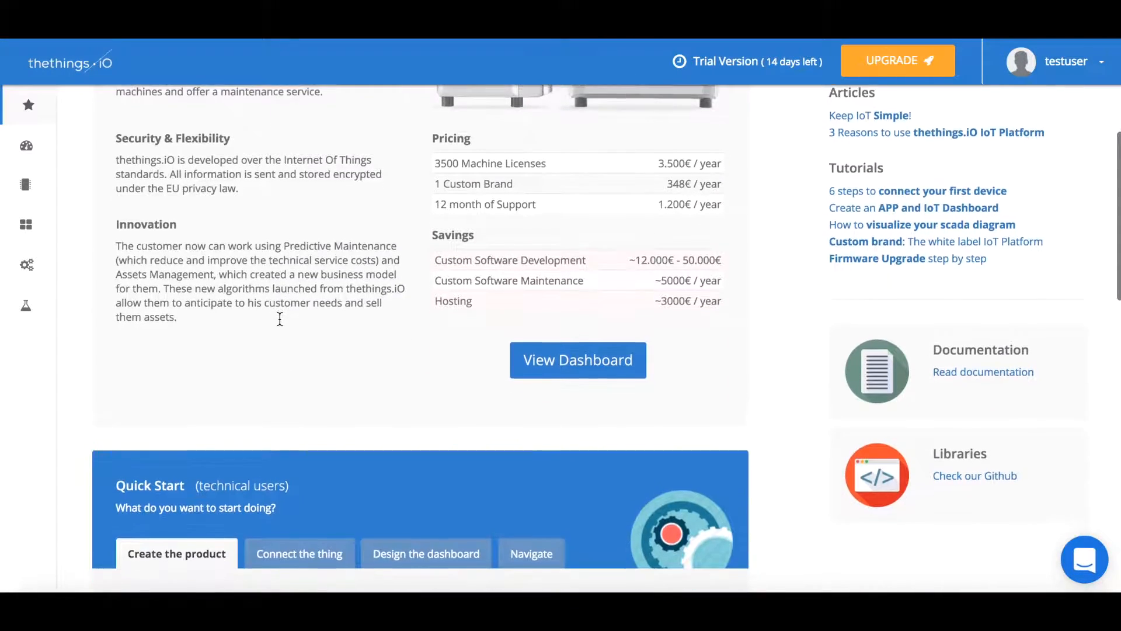
scroll(down, 3)
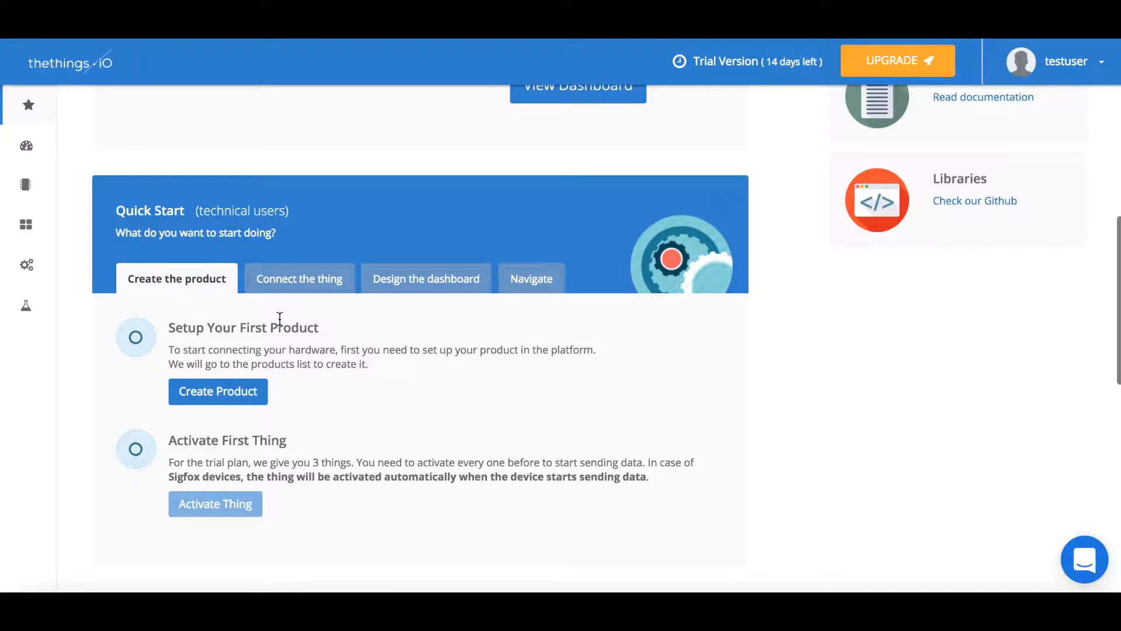
click(27, 184)
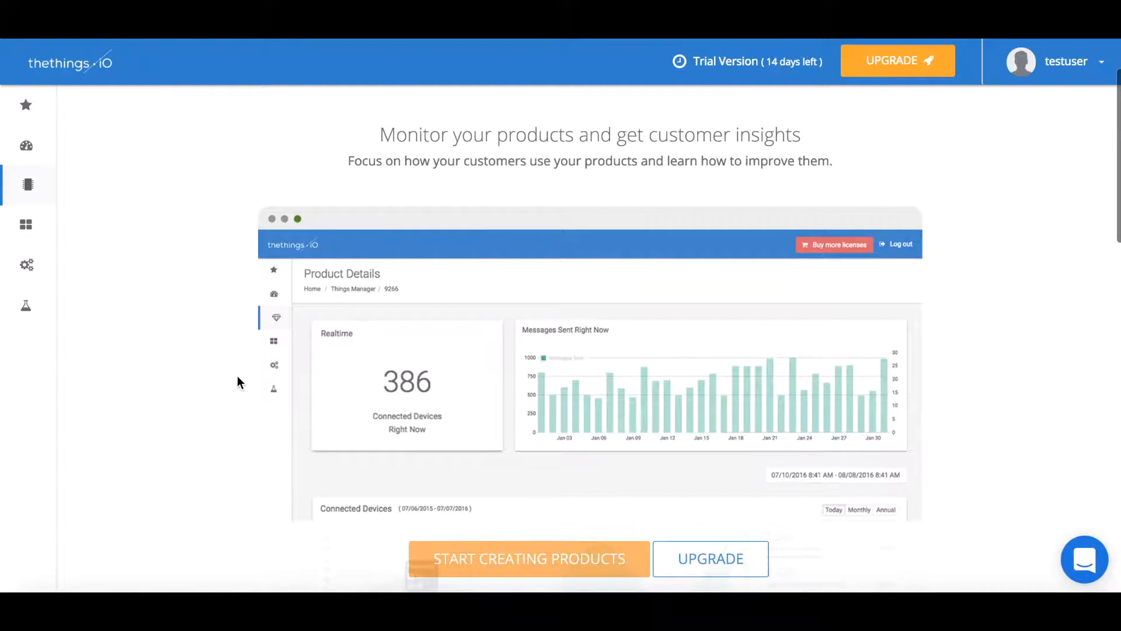
scroll(down, 3)
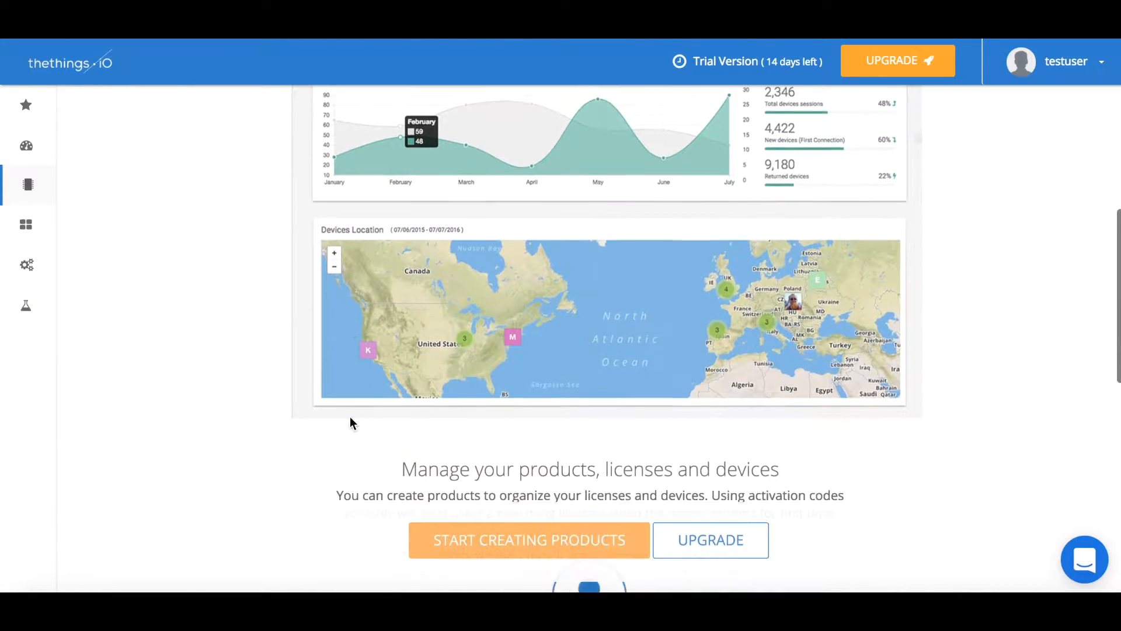
scroll(down, 3)
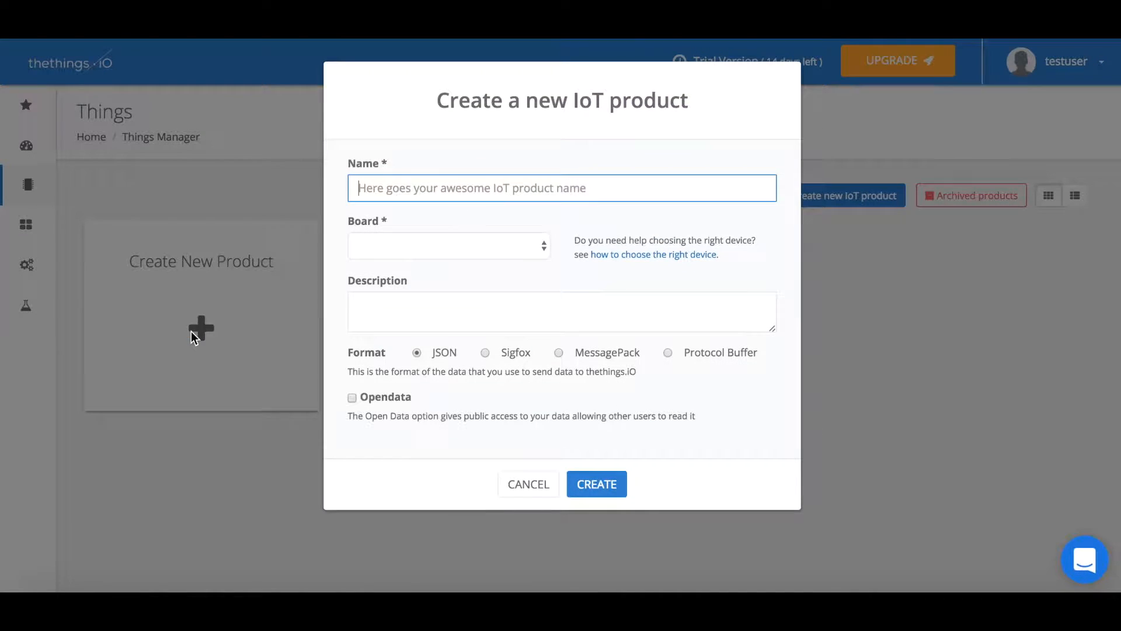
- Create a product named Thermostat on the Arduino board
text(Thermostat)
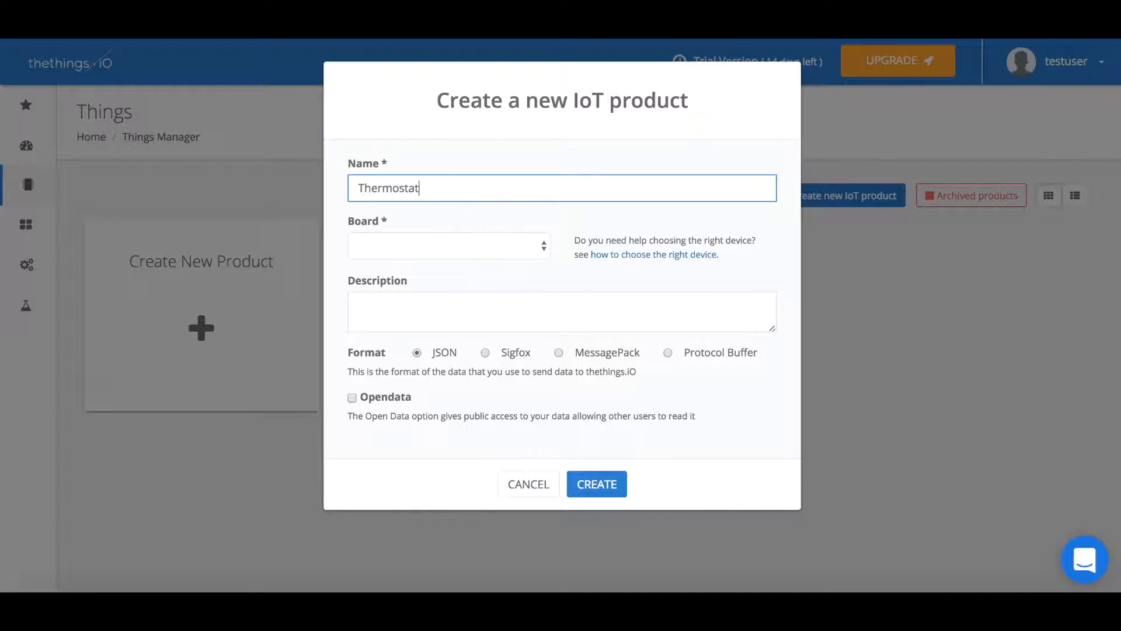
click(449, 245)
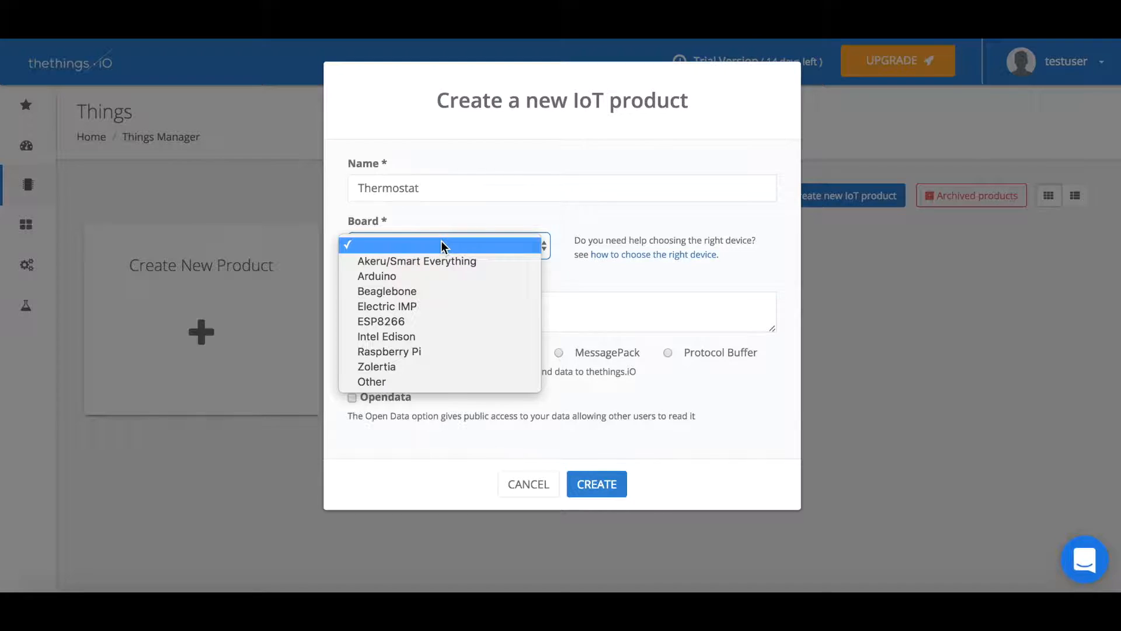
click(377, 276)
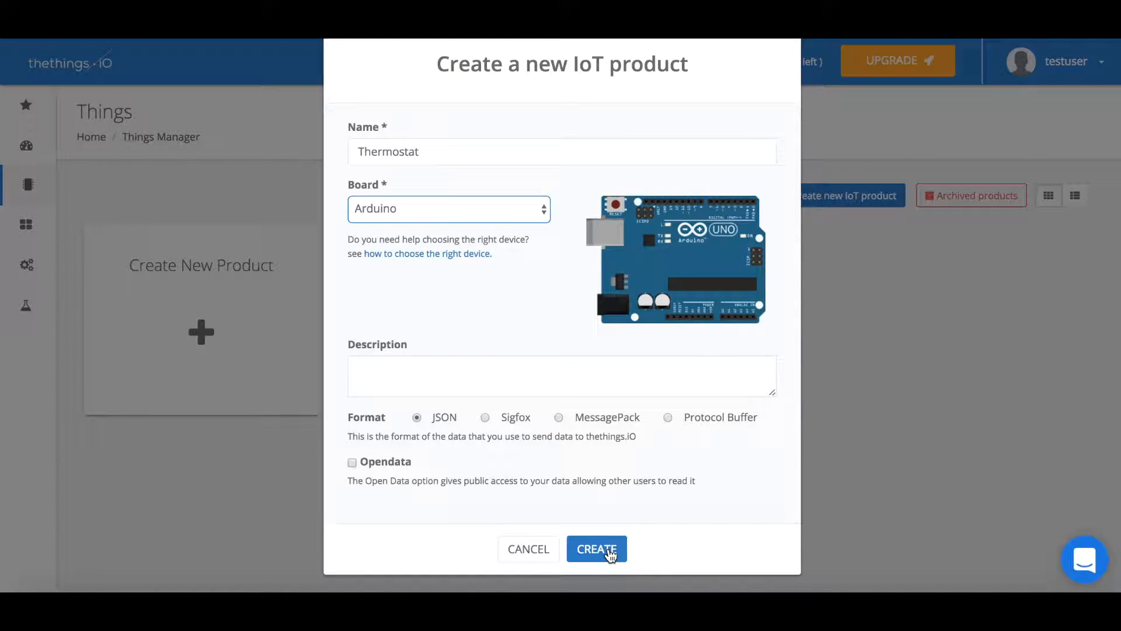
click(597, 548)
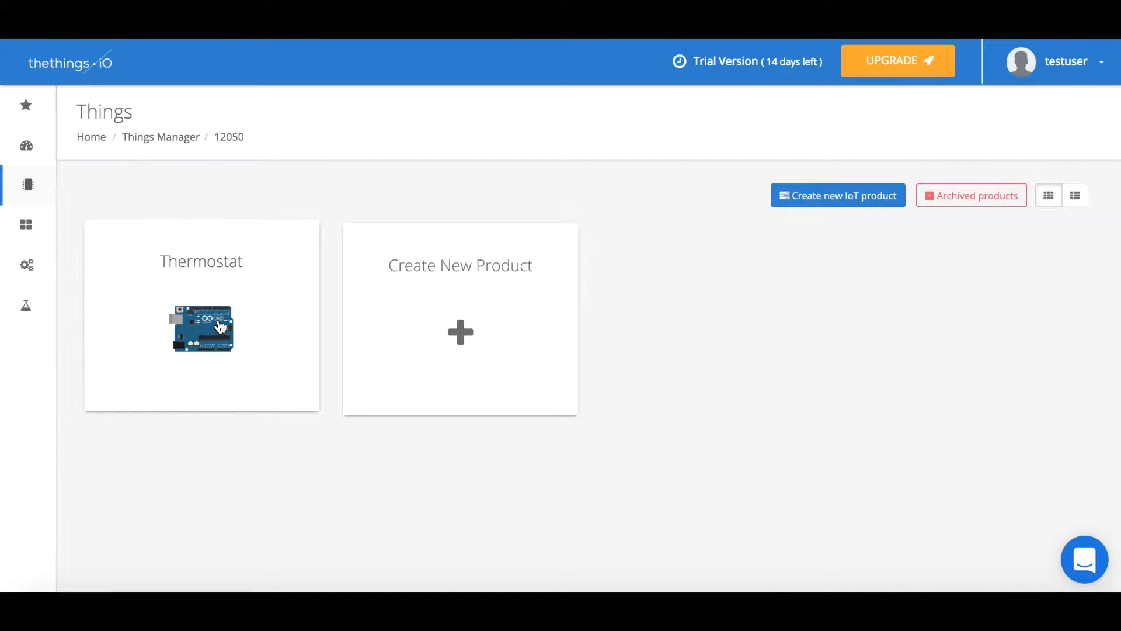
- Activate the Thermostat product's first activation code into a thing and accept the confirmation
click(200, 328)
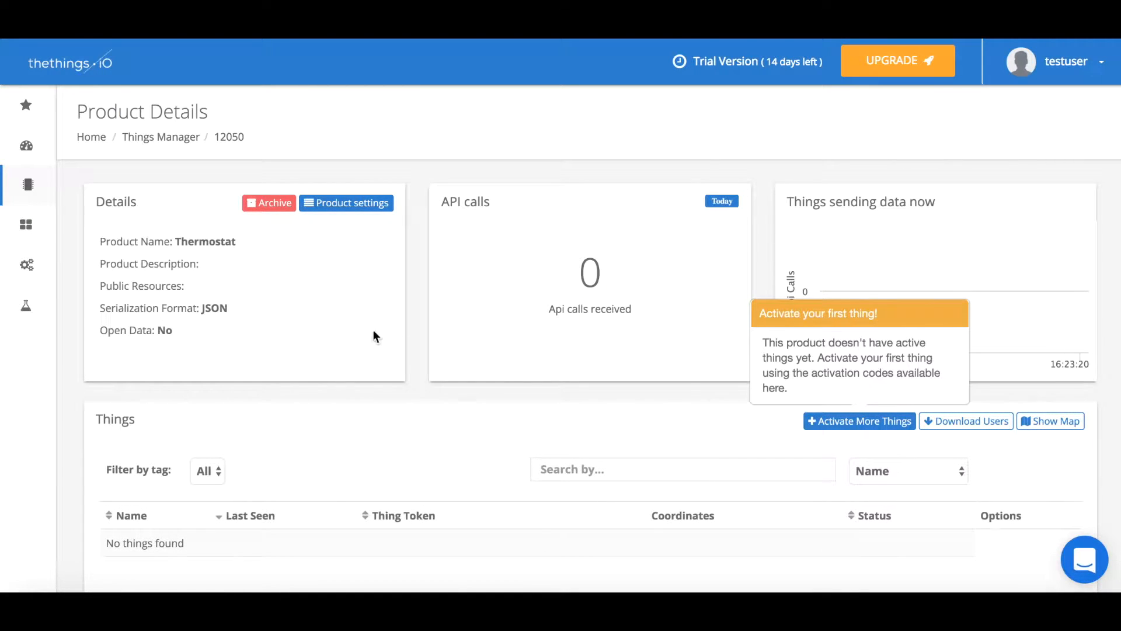
mouse_move(859, 421)
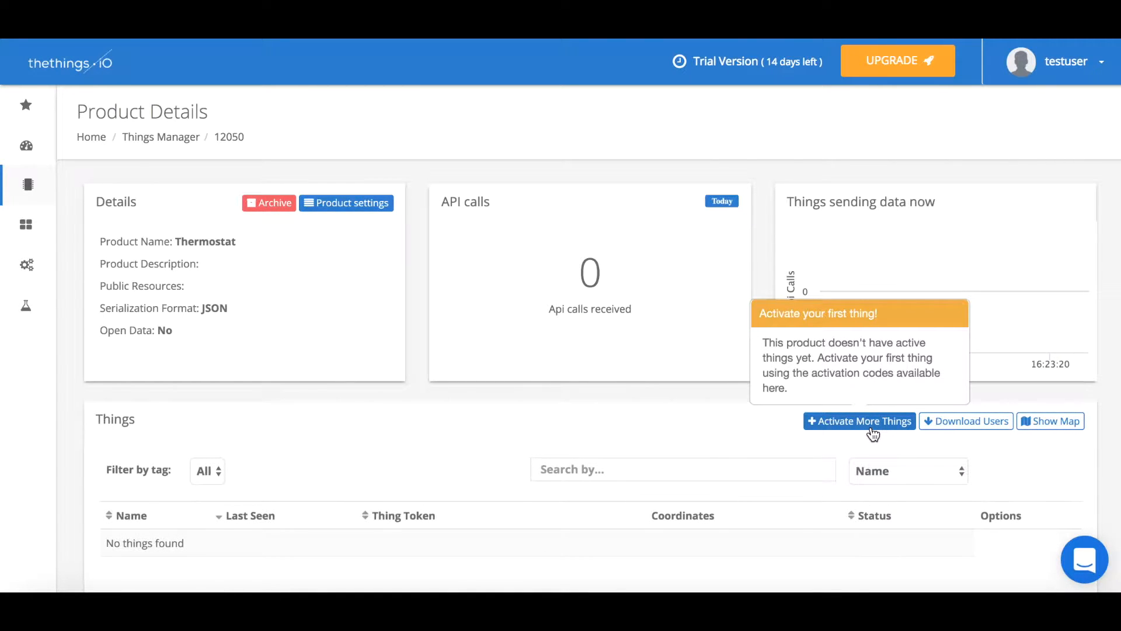
click(858, 421)
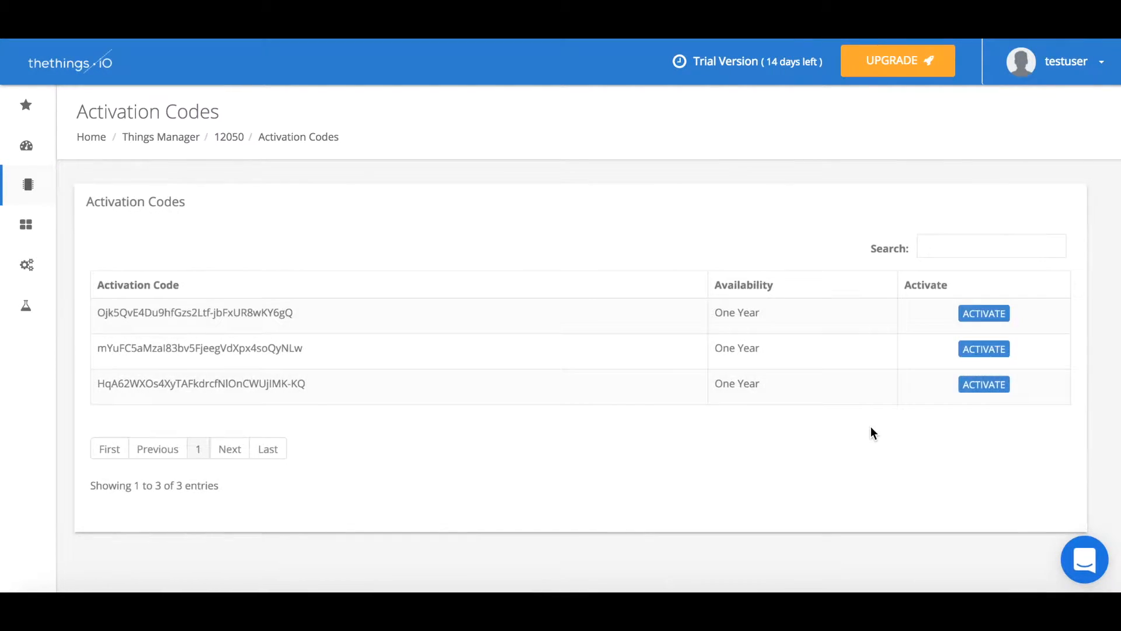
mouse_move(981, 313)
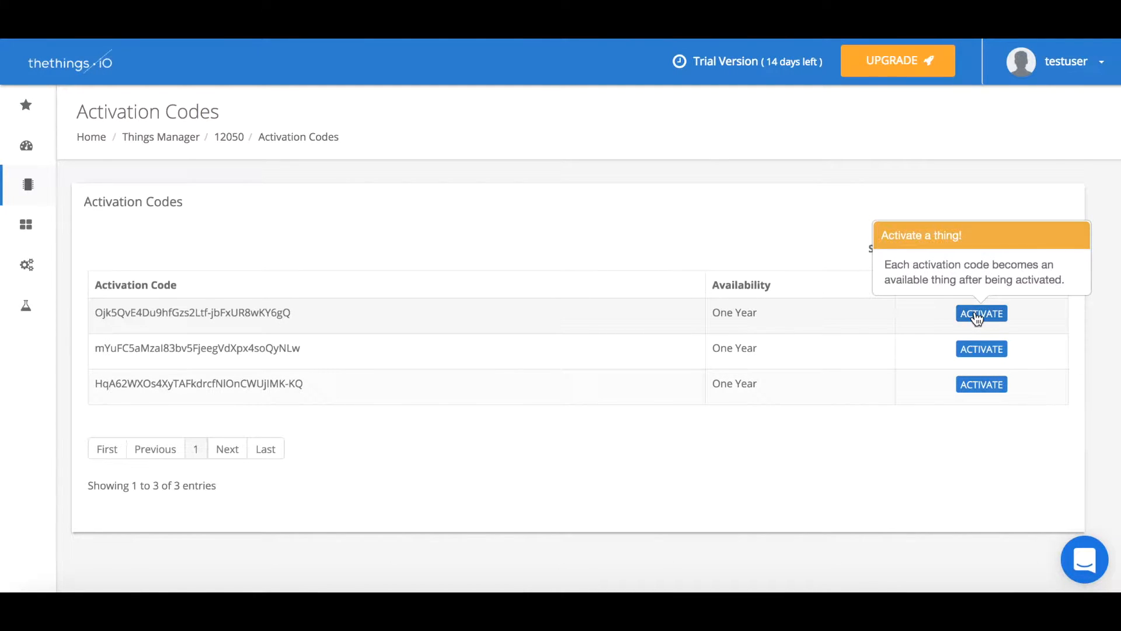
click(981, 313)
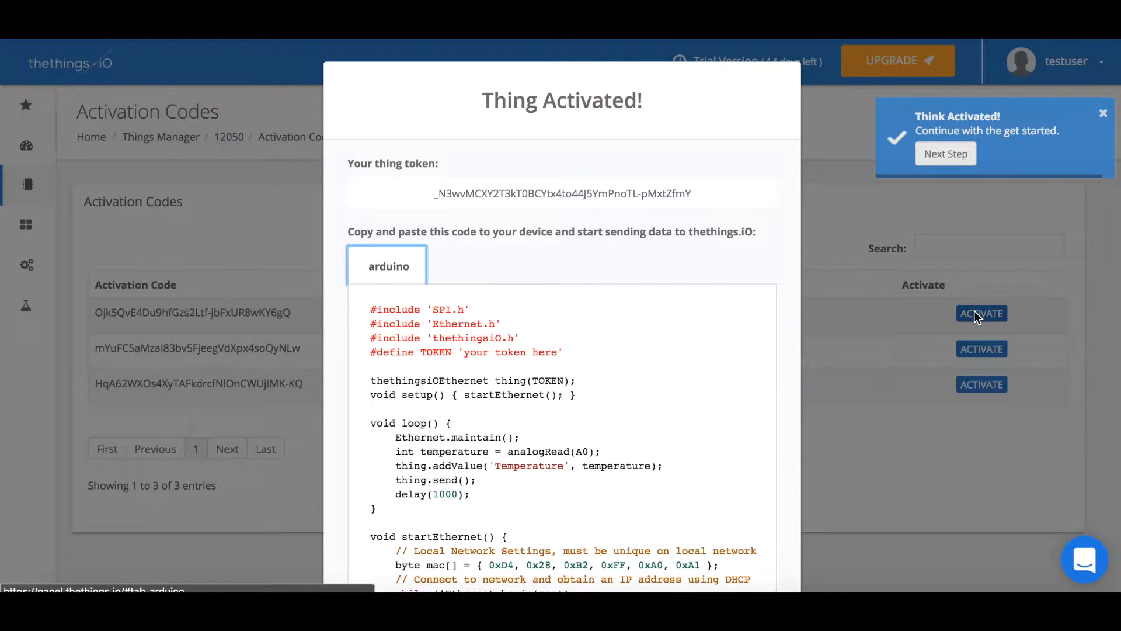
scroll(down, 3)
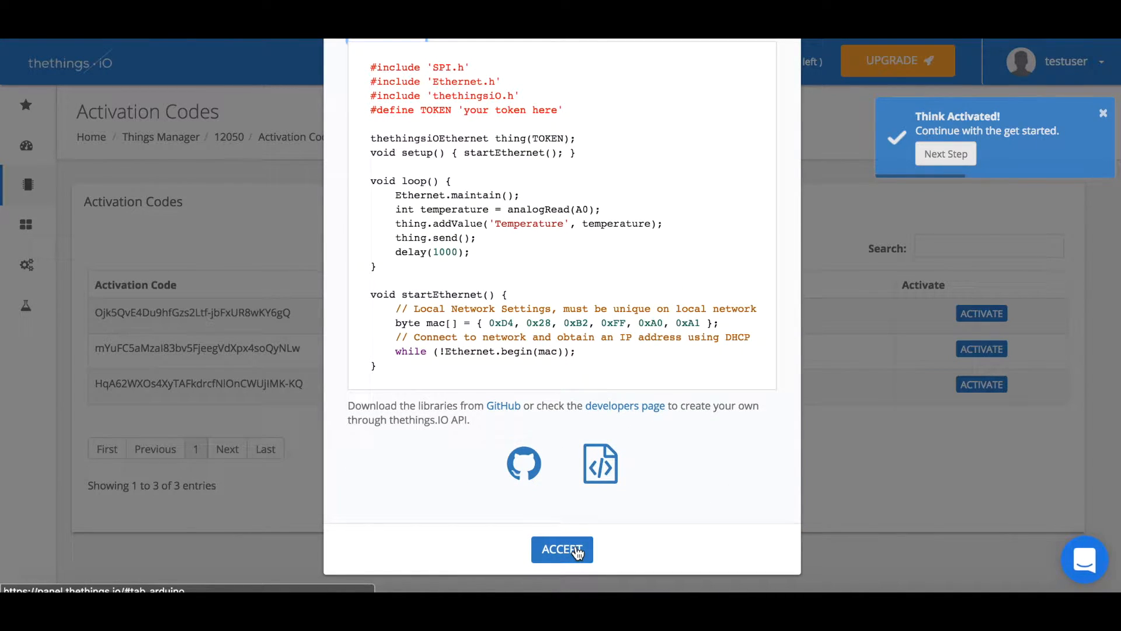
click(561, 549)
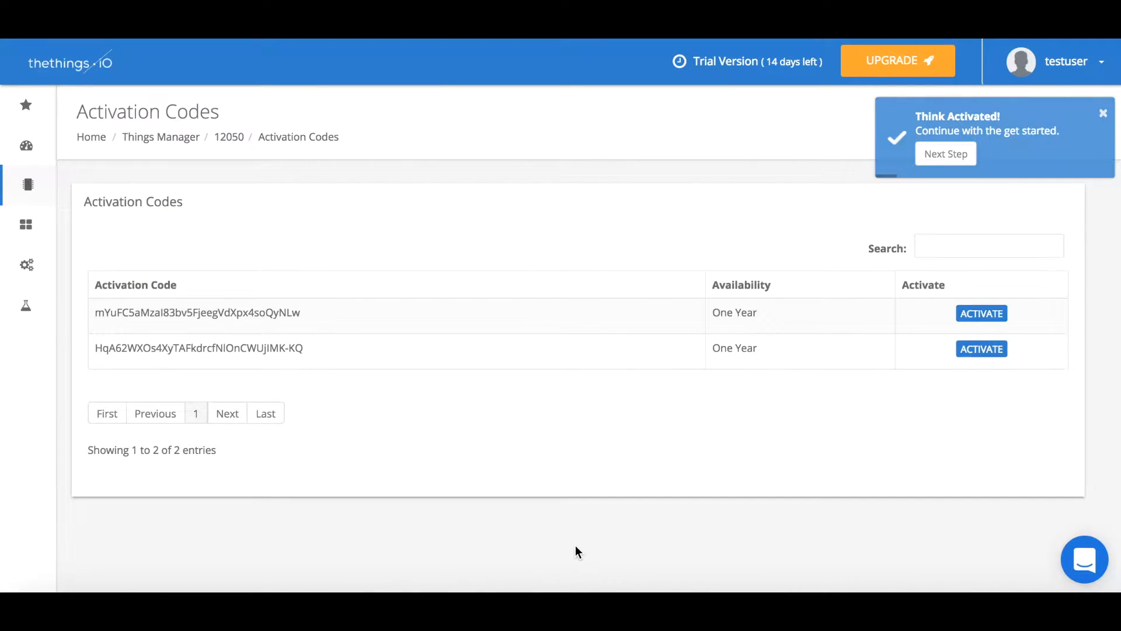
click(1103, 113)
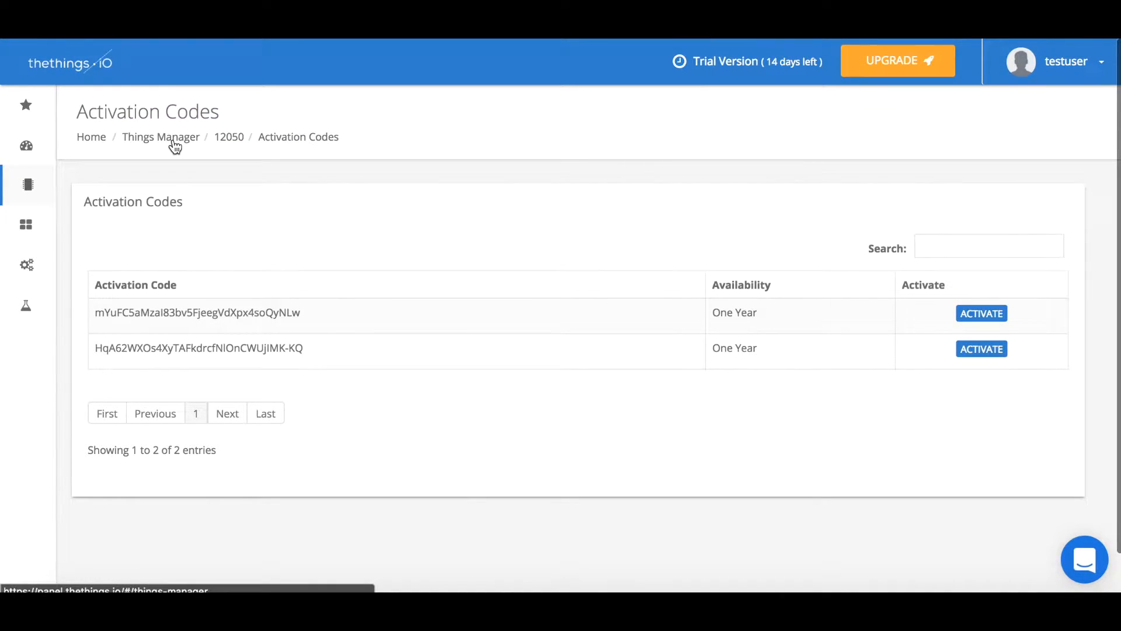
- Return to the Things manager and reach the activated Thermostat thing's detail page
click(160, 137)
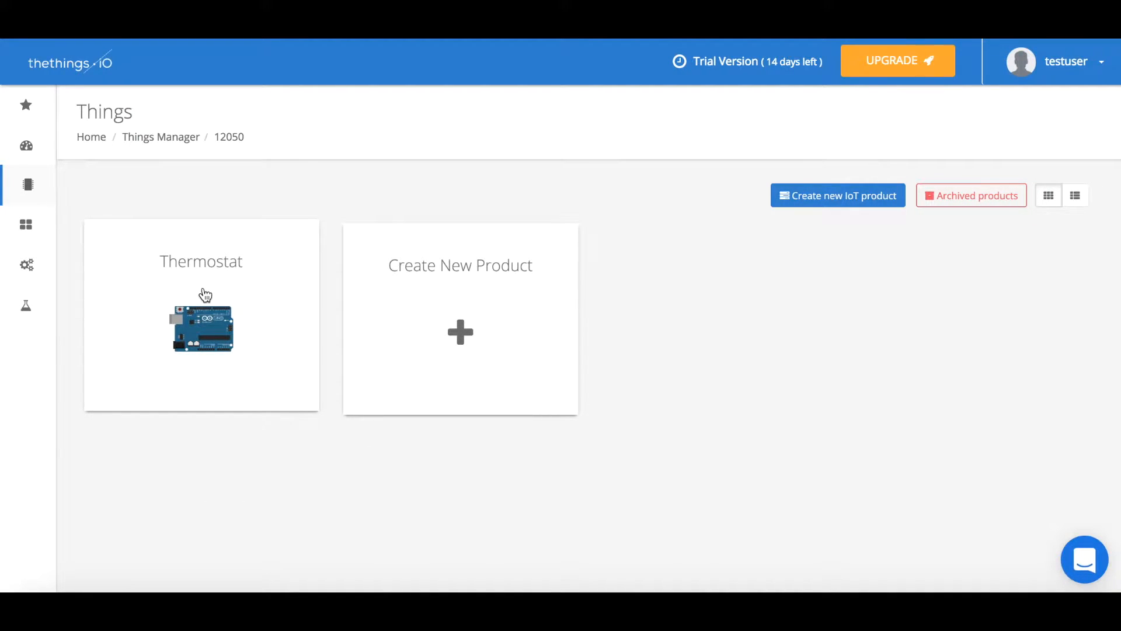
mouse_move(211, 346)
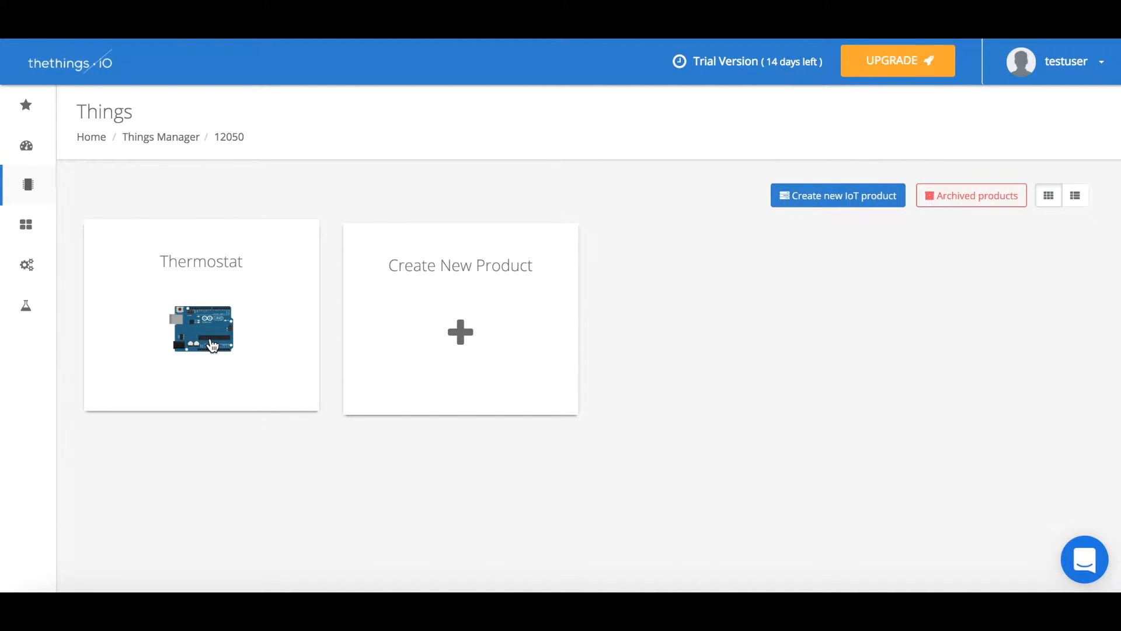
click(201, 314)
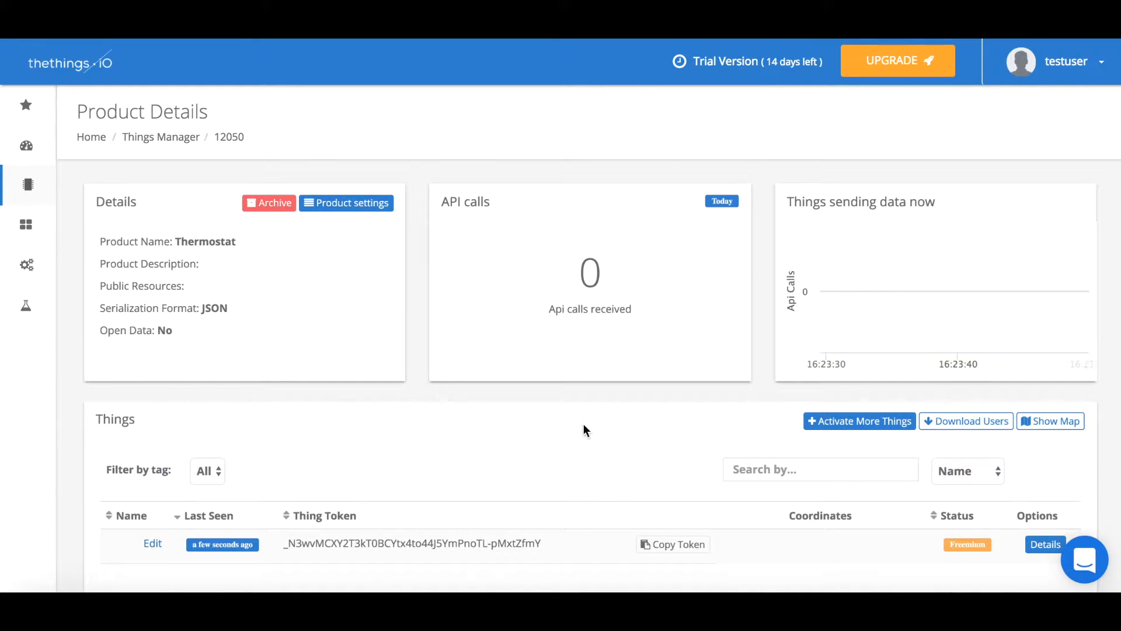
scroll(down, 3)
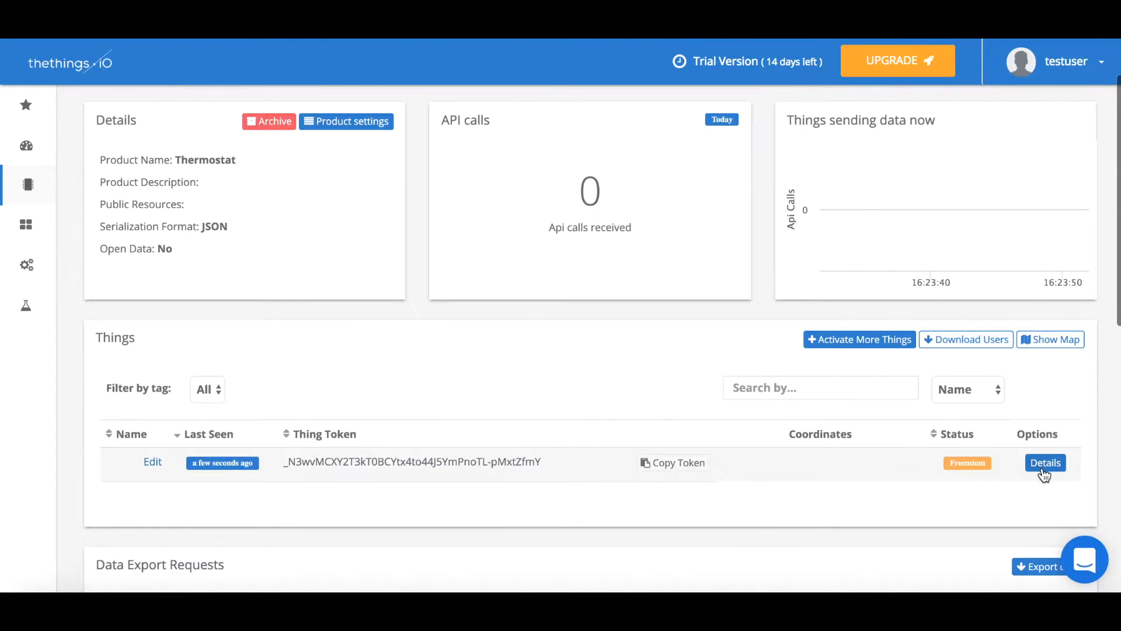
click(1044, 462)
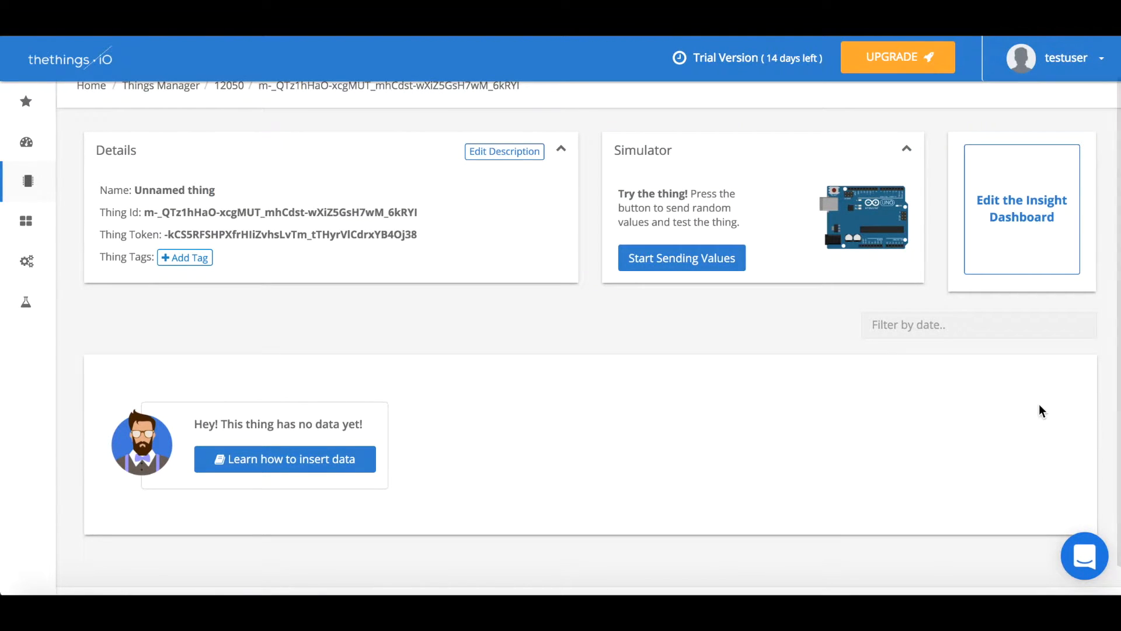
- Start the simulator and chart demo_resource values in real-time
click(681, 257)
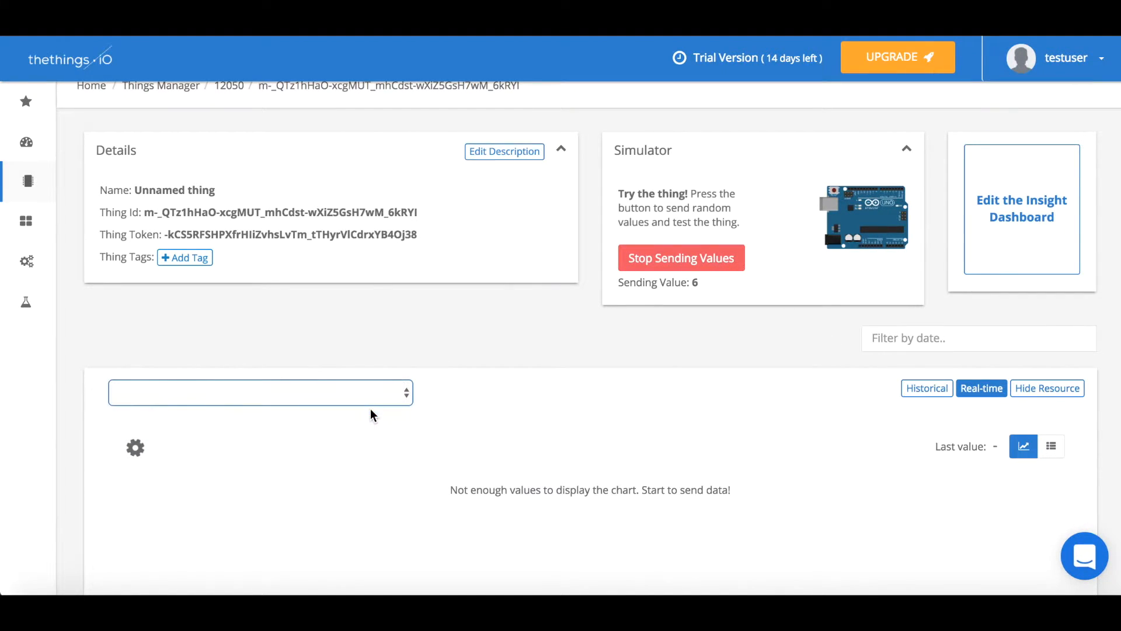
click(259, 392)
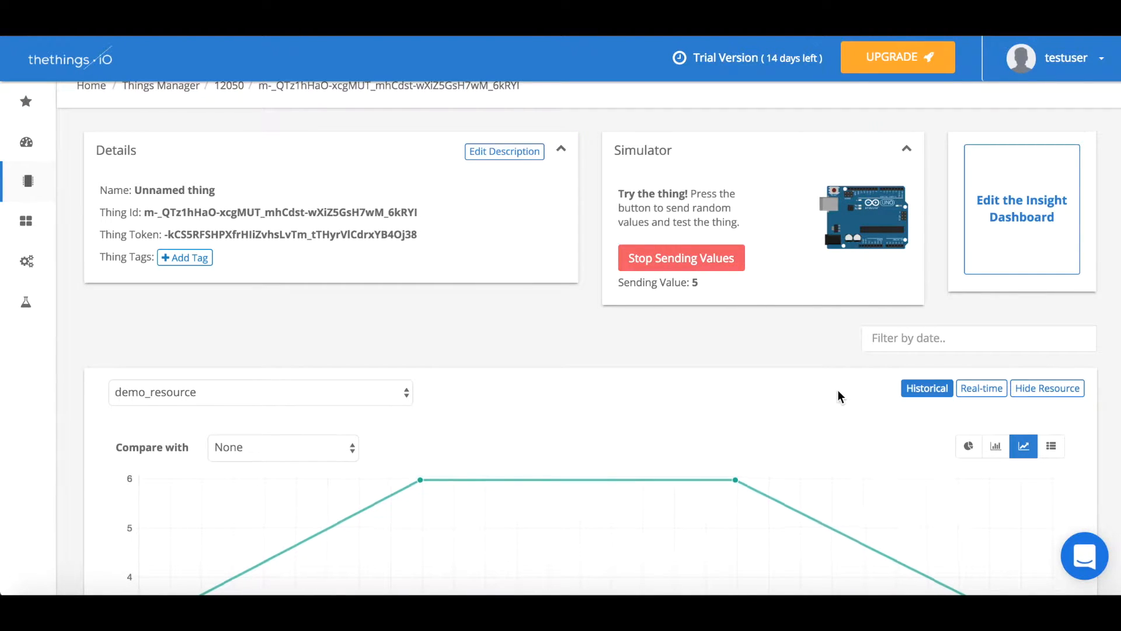
click(979, 388)
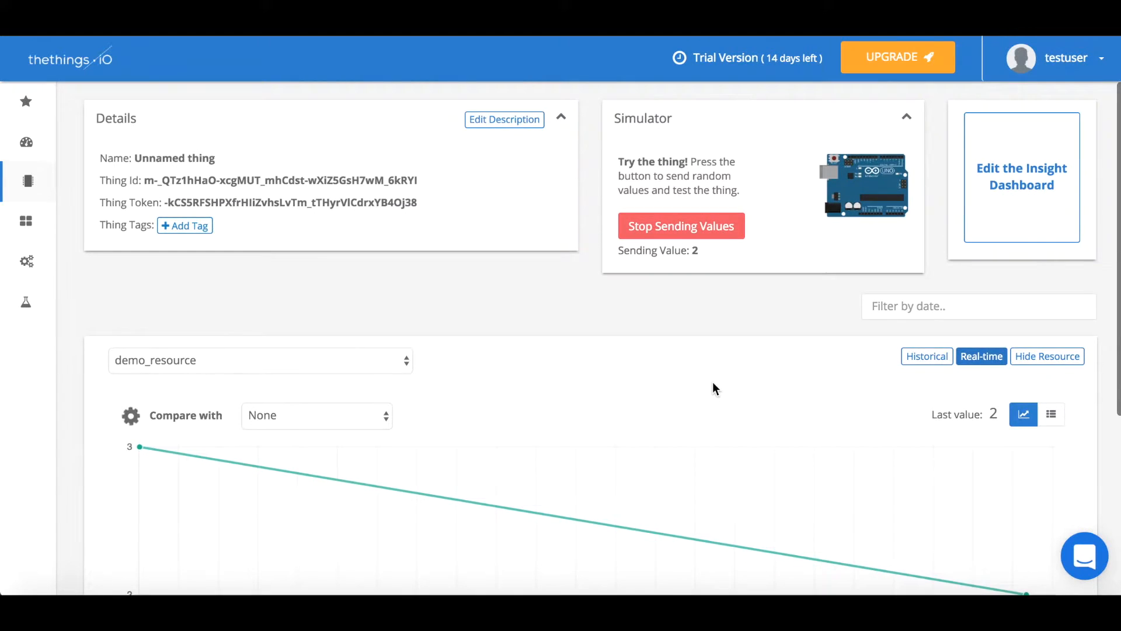
- Go to the Developers Libraries page of SDK examples
scroll(down, 3)
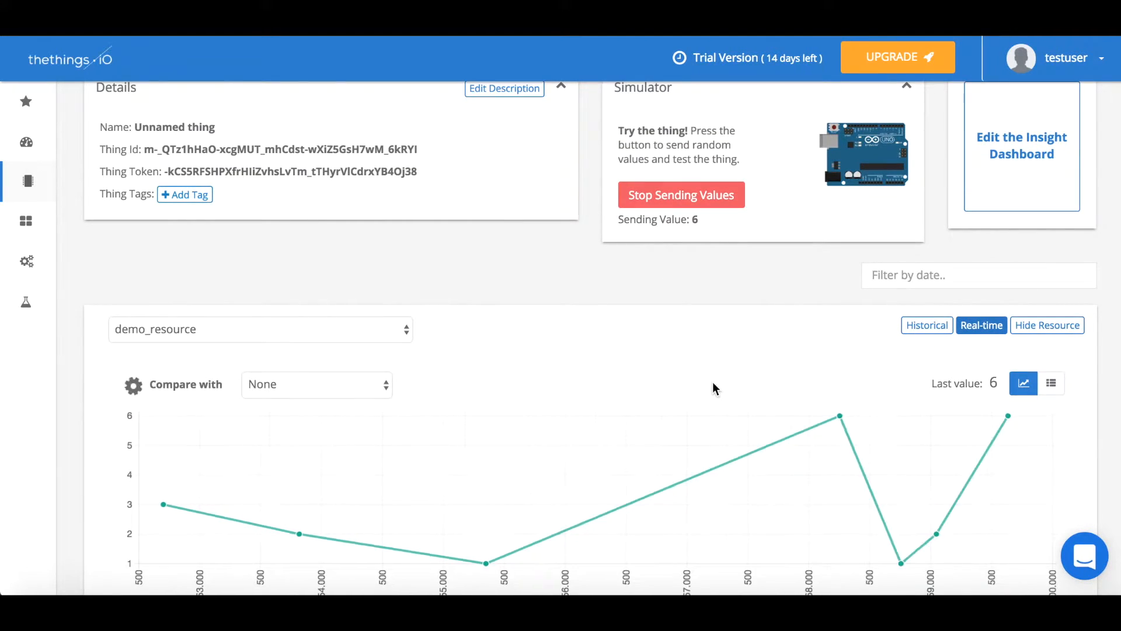
scroll(down, 3)
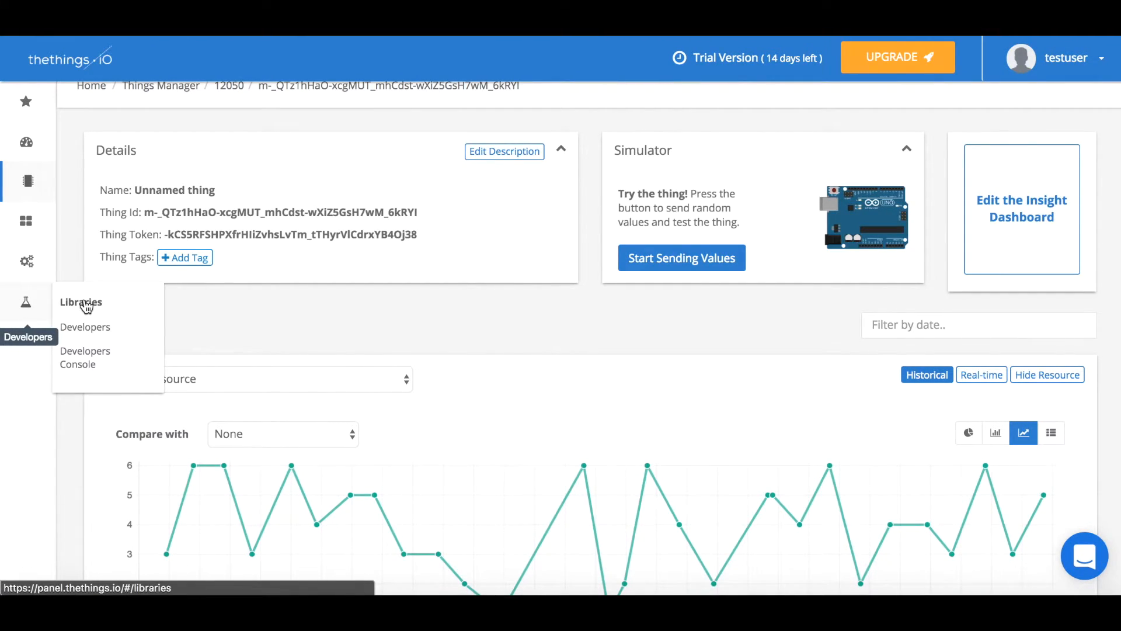
click(80, 302)
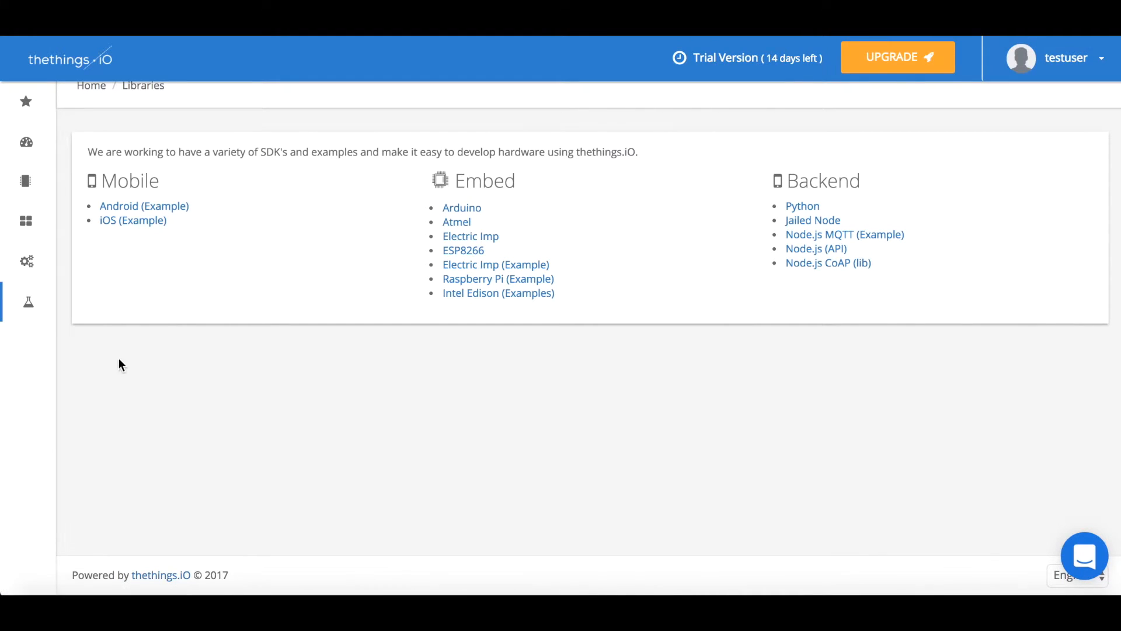